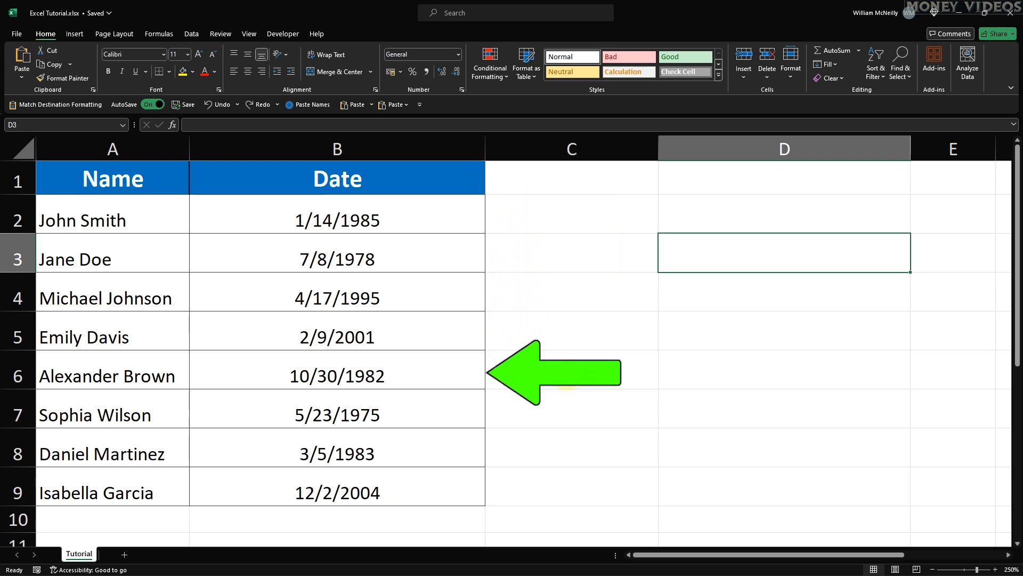
mouse_move(567, 375)
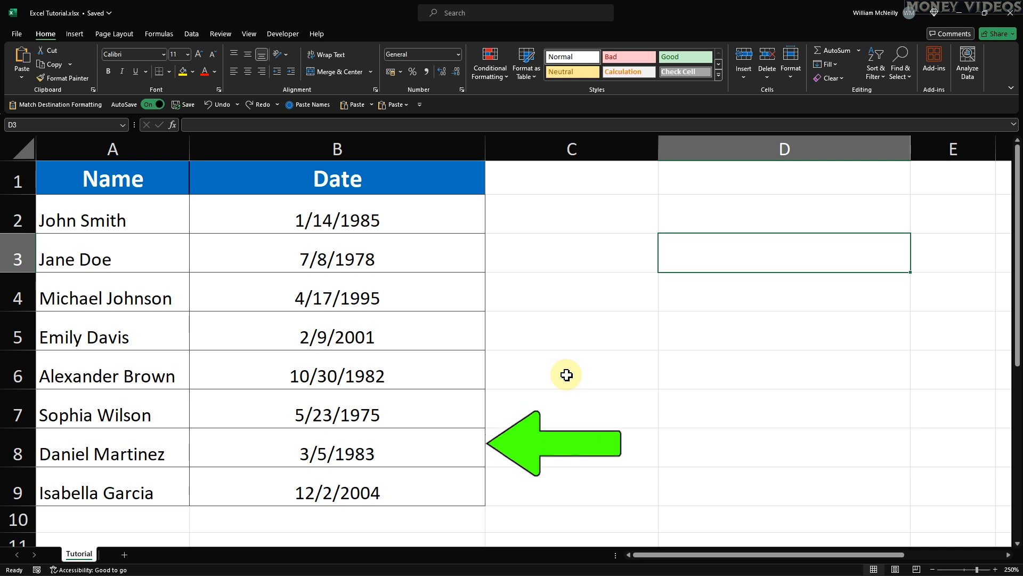
mouse_move(369, 215)
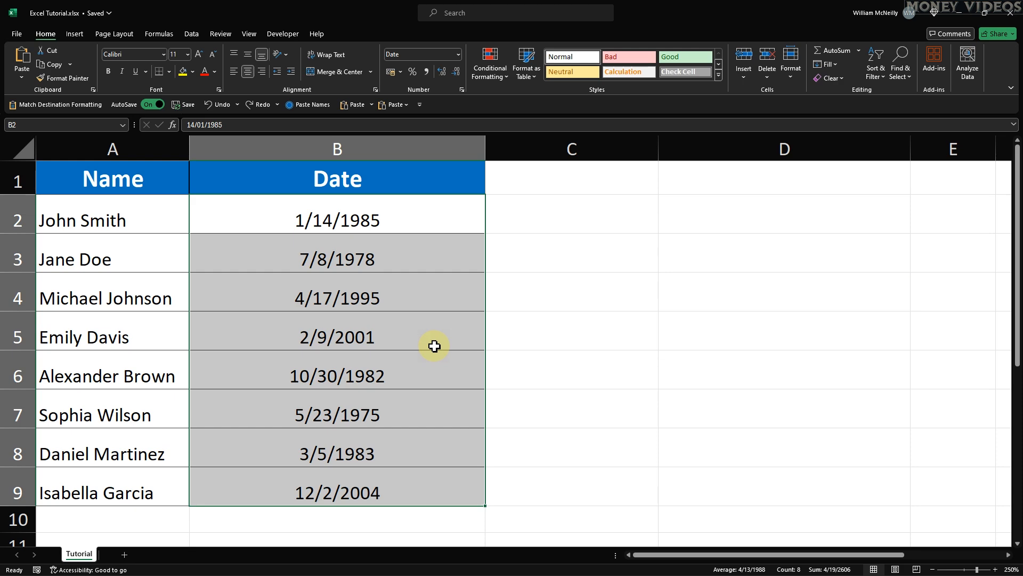
- Open Format Cells for the selected dates and choose the 3/14/2012 Date type
right_click(434, 346)
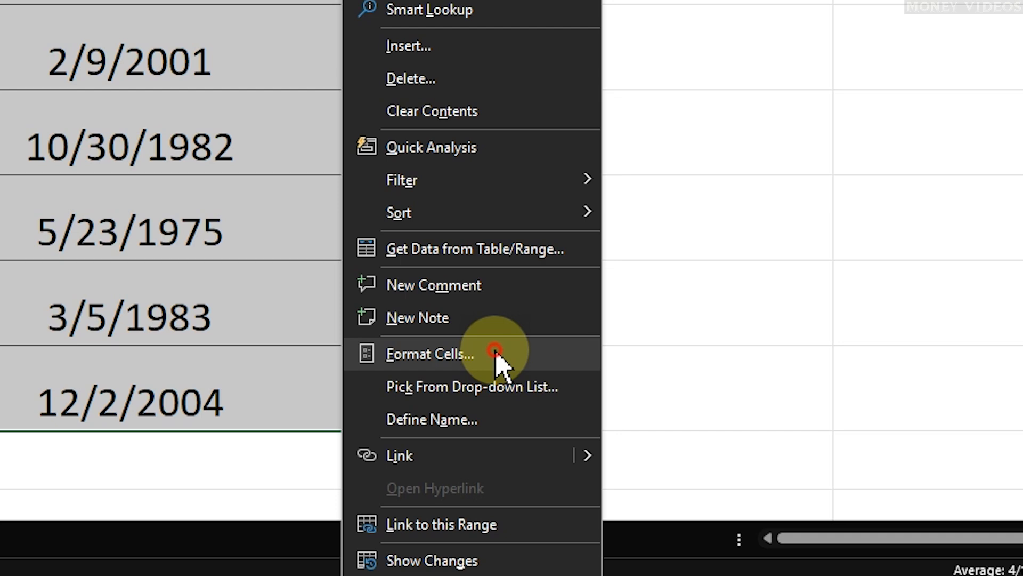
left_click(430, 354)
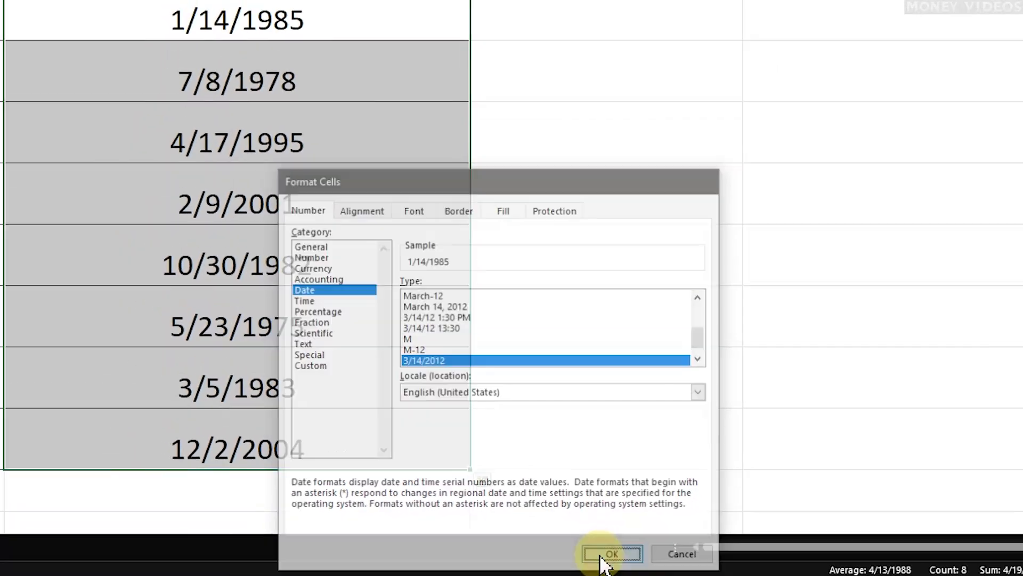
- Confirm the date format and select the whole A1:B9 Name/Date table
left_click(611, 554)
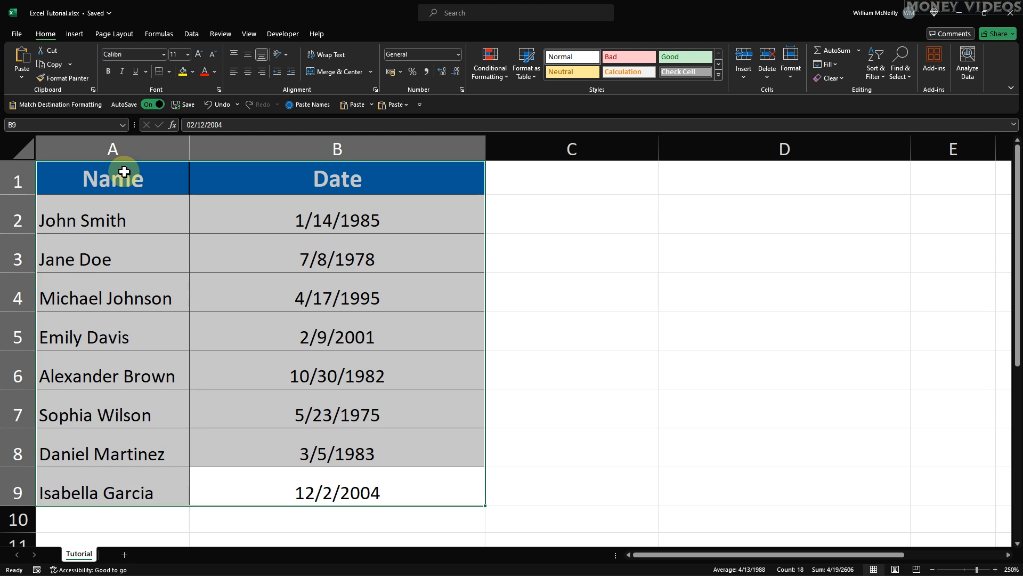
left_click(191, 33)
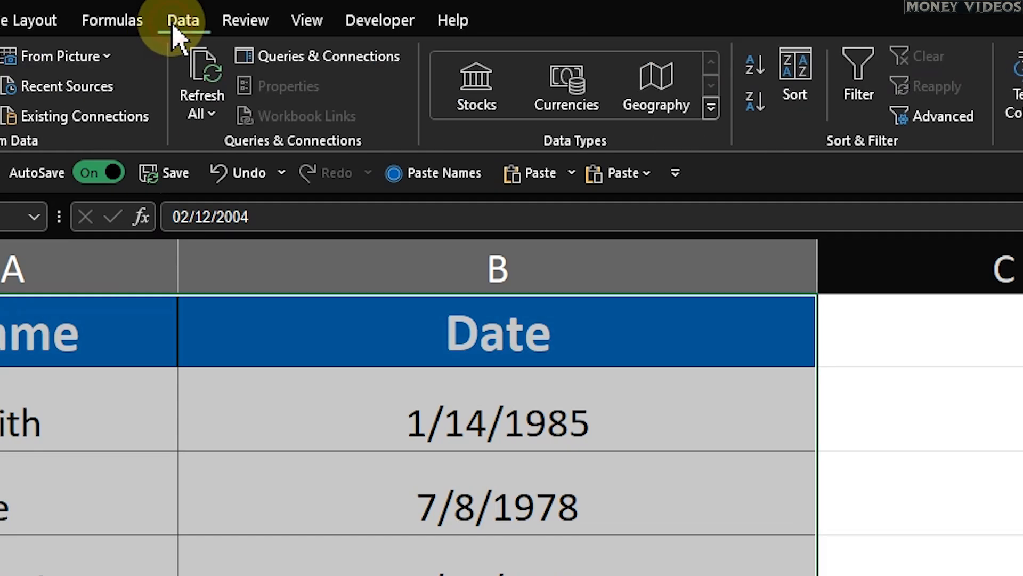
scroll("right", 3)
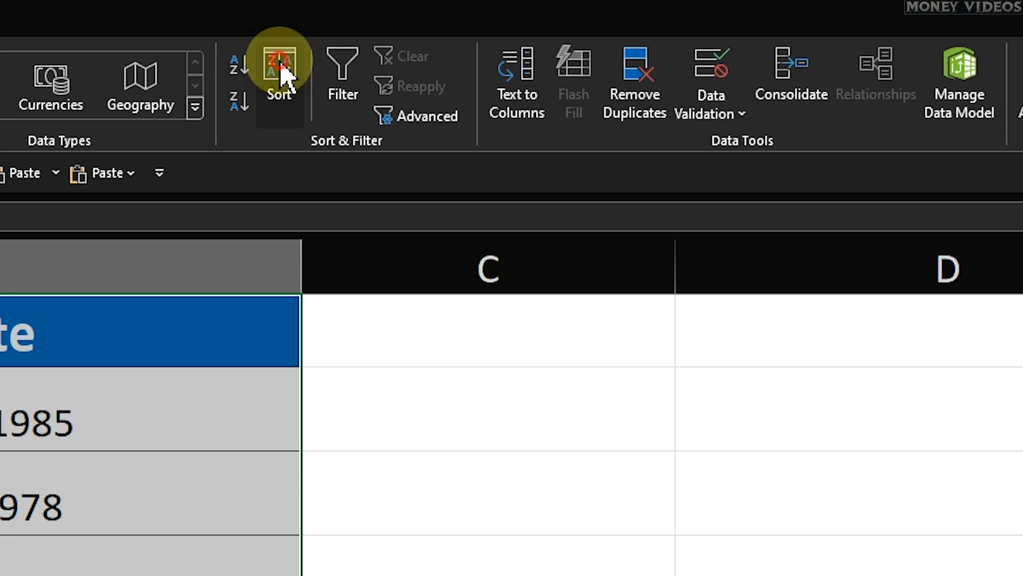
- In the Sort dialog, sort by the Date column in Newest to Oldest order
left_click(279, 72)
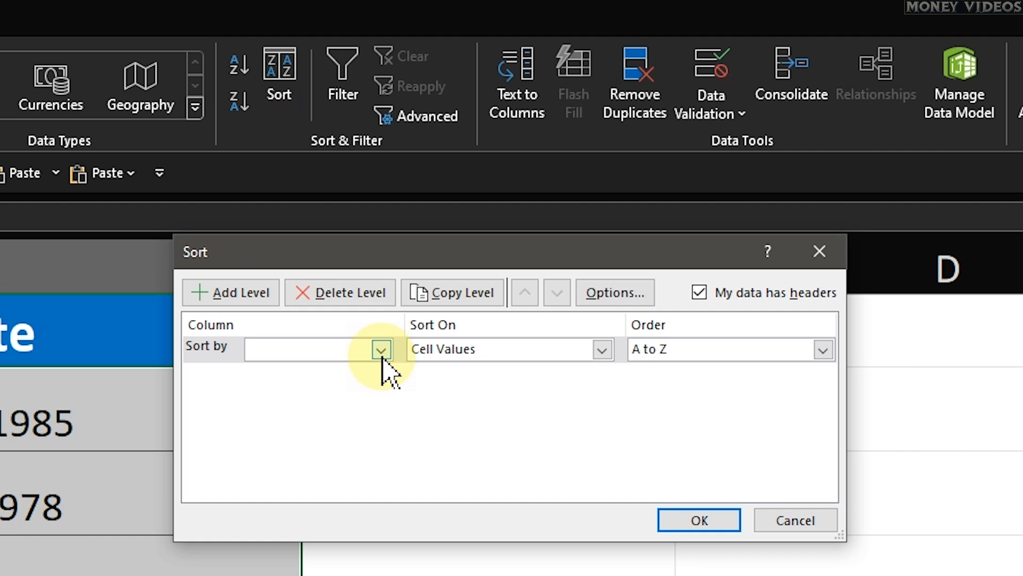
left_click(380, 349)
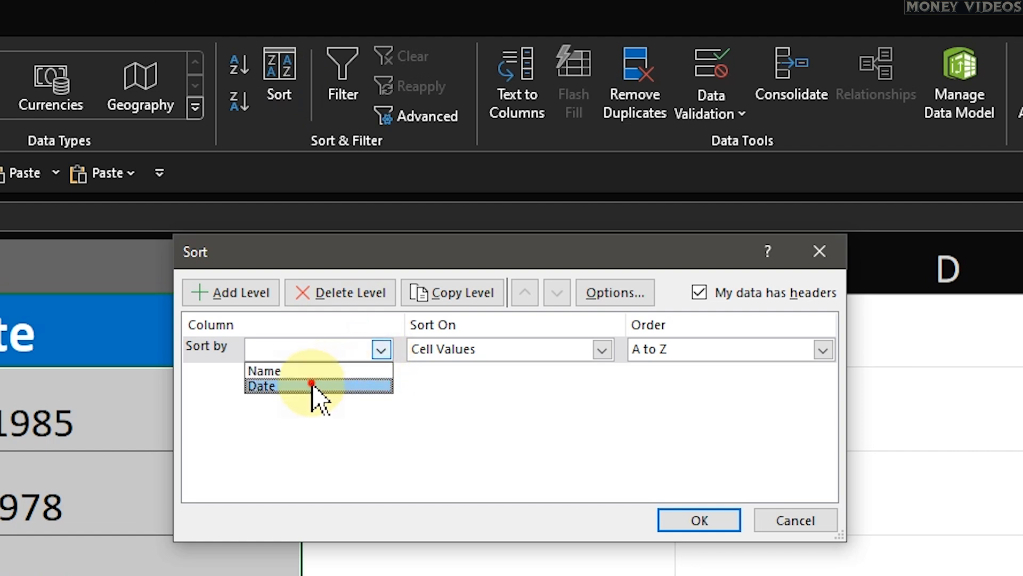
left_click(261, 386)
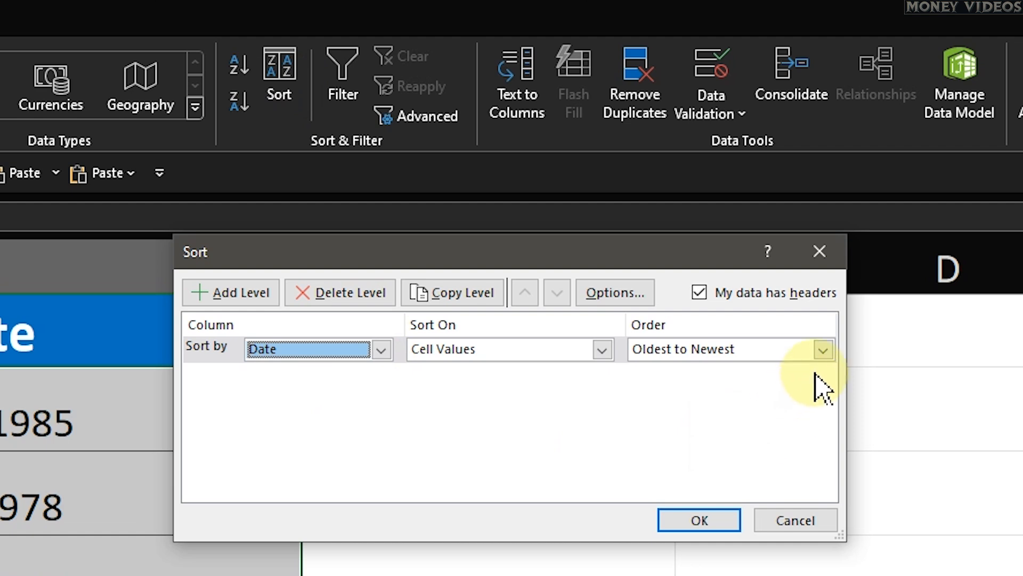
mouse_move(828, 381)
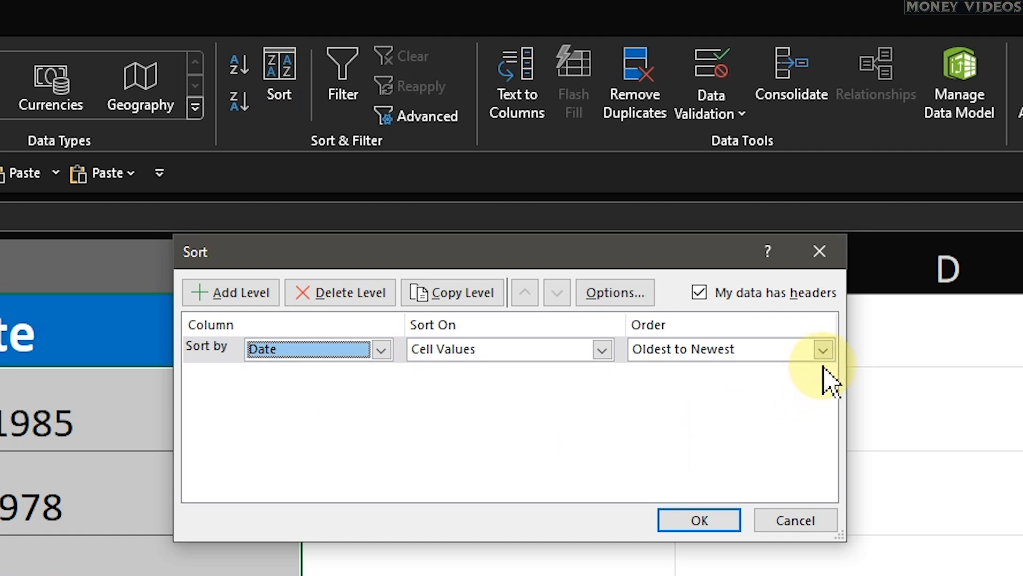
left_click(823, 349)
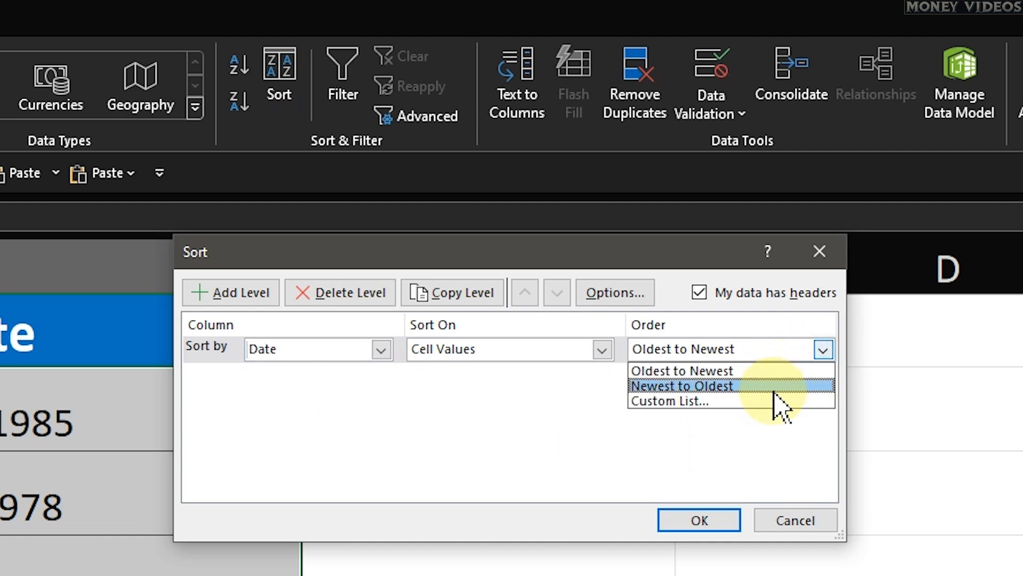
mouse_move(782, 397)
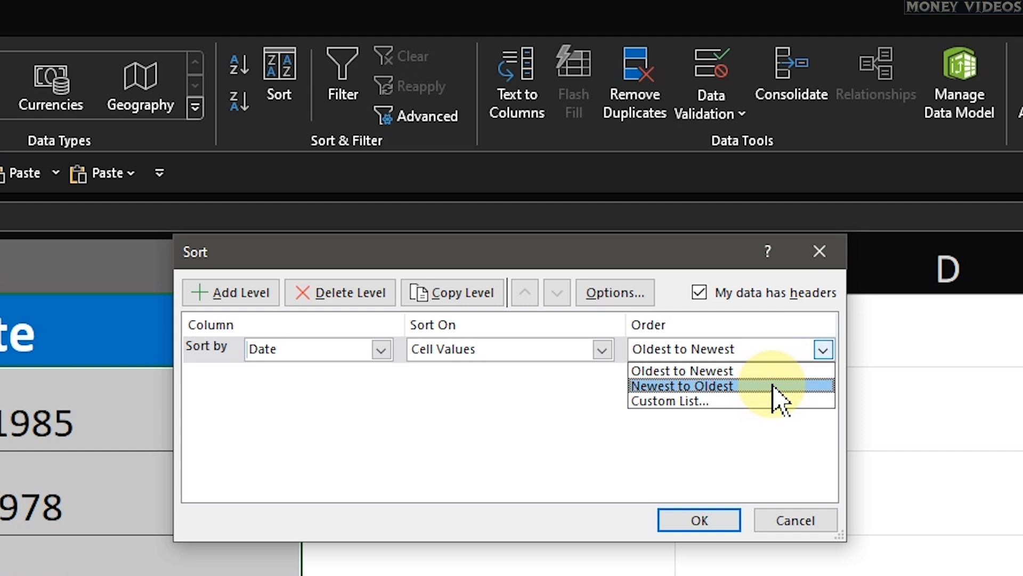
left_click(683, 384)
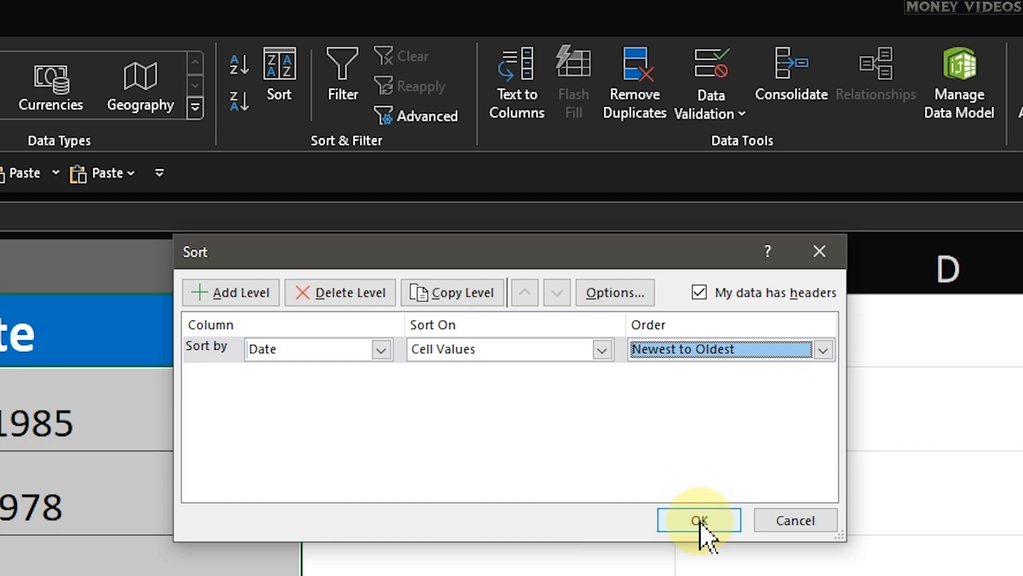
left_click(698, 520)
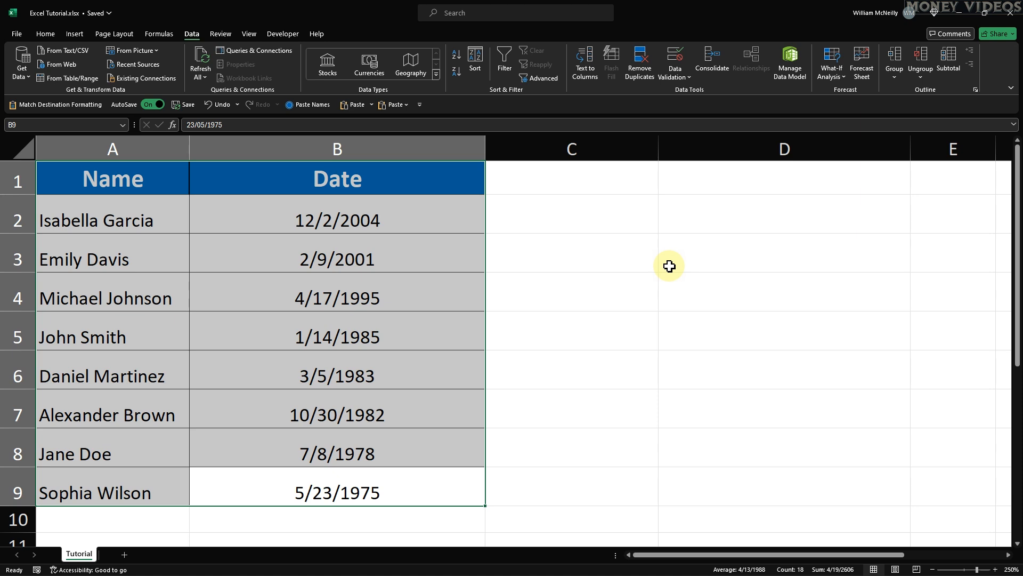
left_click(474, 61)
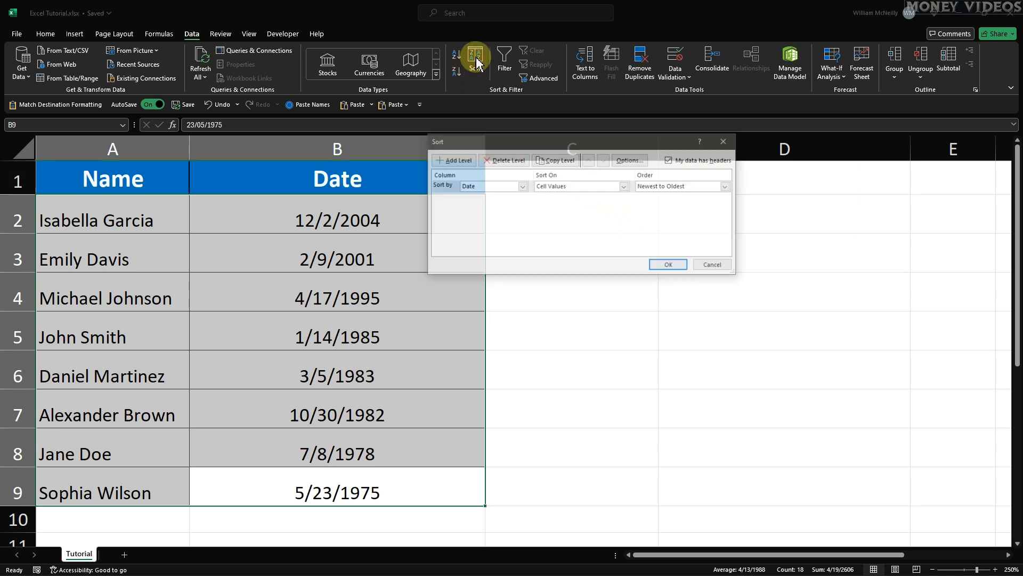
left_click(725, 186)
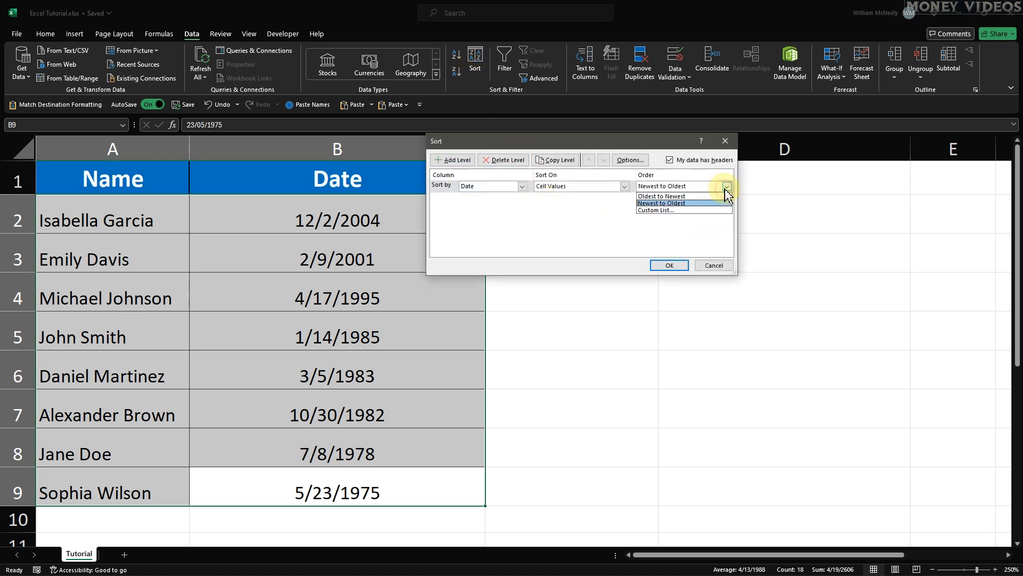
left_click(660, 197)
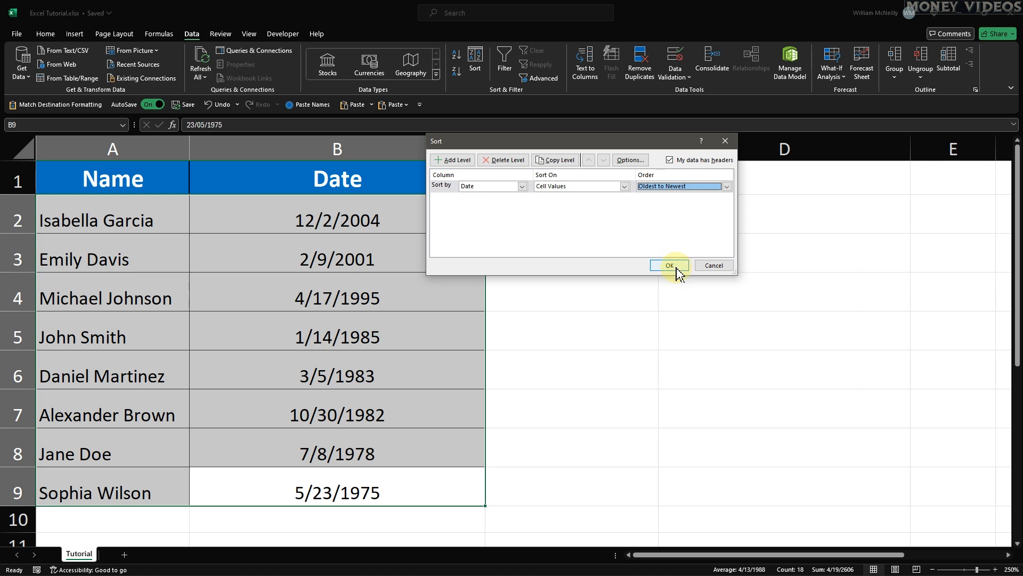
left_click(668, 266)
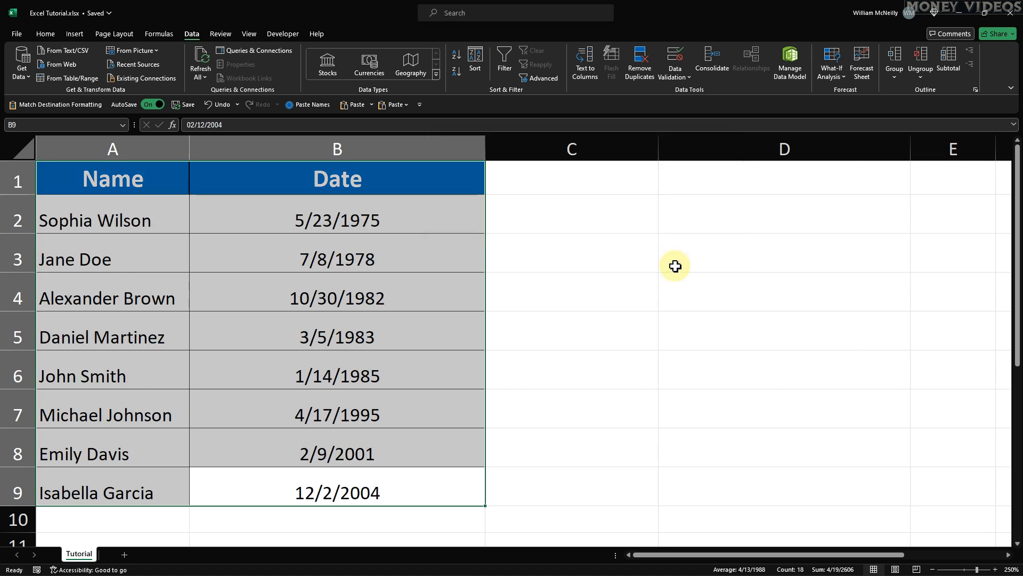